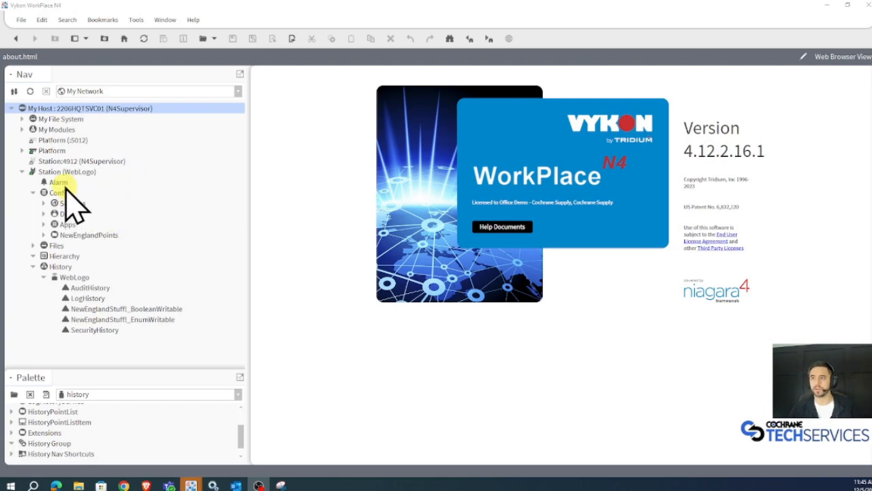
Point out the BooleanWritable and EnumWritable histories in the Nav tree
{"action": "left_click", "coordinate": [124, 308]}
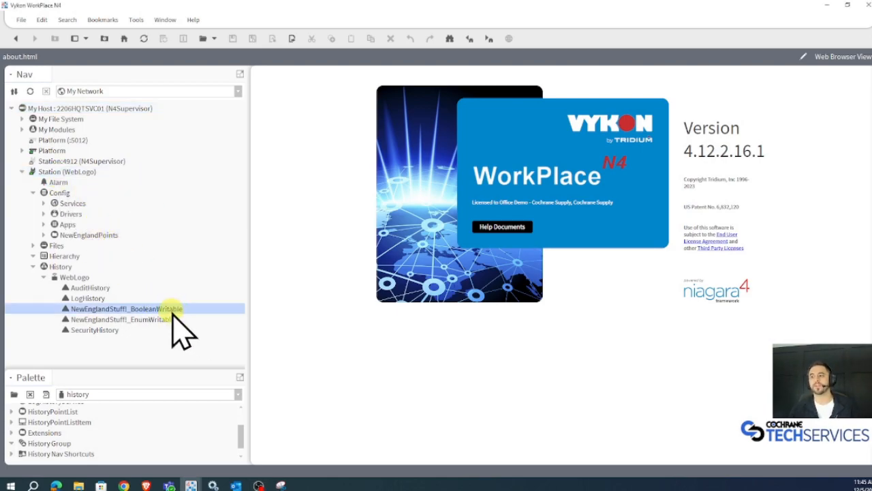
{"action": "left_click", "coordinate": [122, 319]}
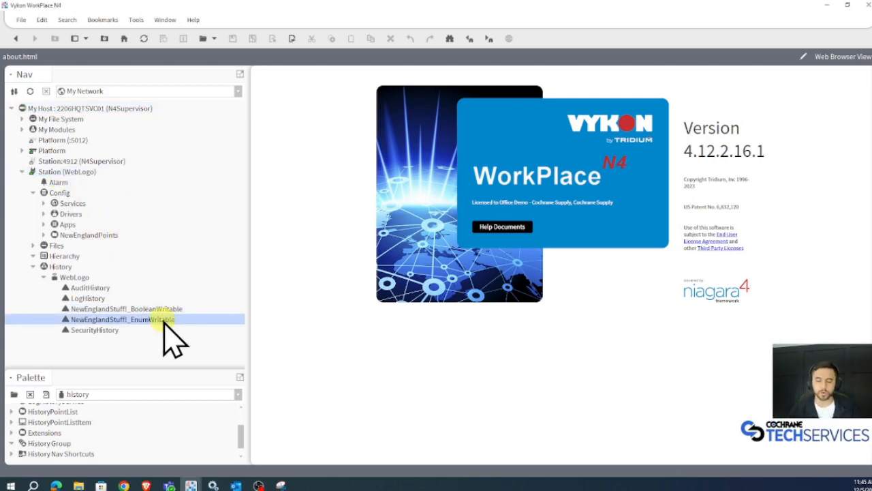
{"action": "left_click", "coordinate": [123, 308]}
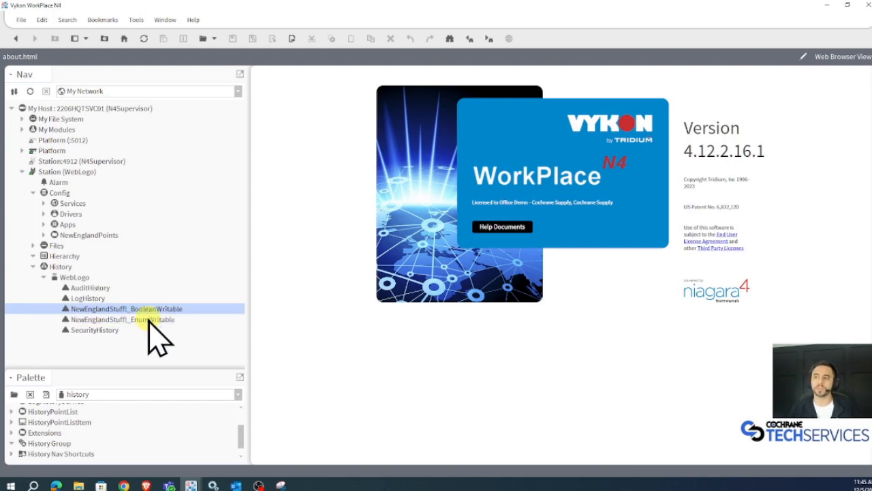
{"action": "left_click", "coordinate": [119, 319]}
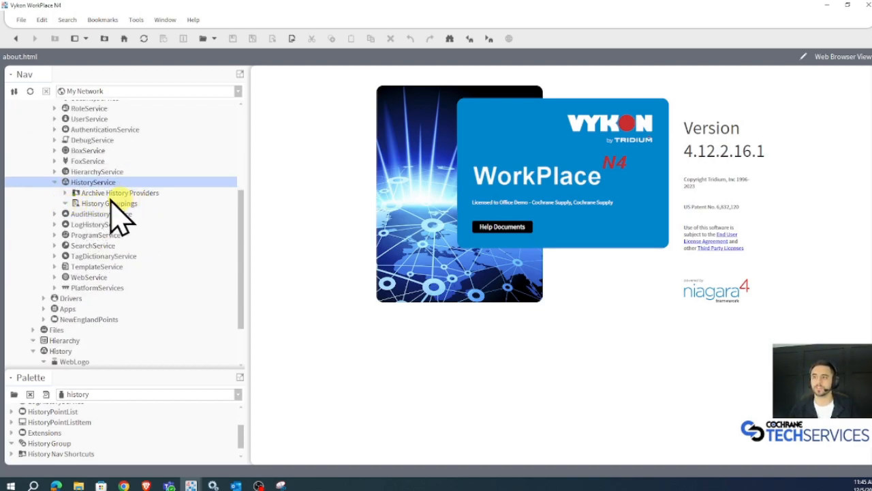
Create a History Group named NewEnglandTrends under History Groupings
{"action": "left_click", "coordinate": [108, 203]}
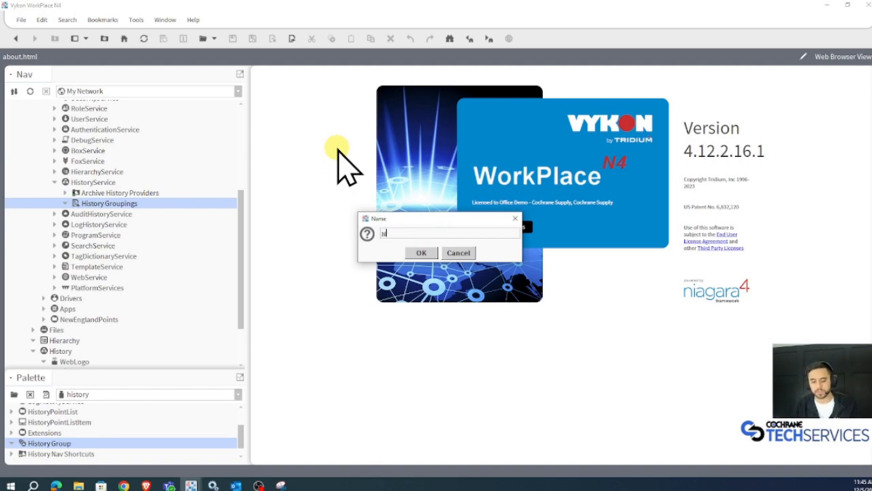
{"action": "type", "text": "NewEnglandTrends"}
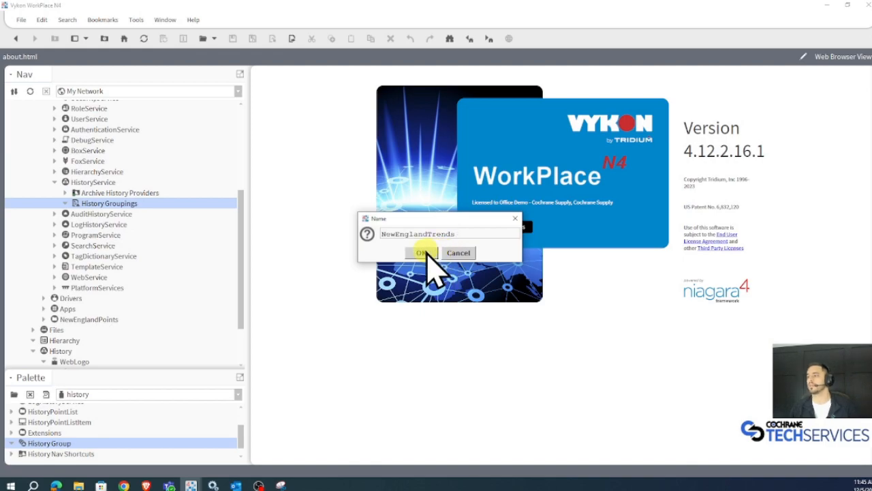
{"action": "left_click", "coordinate": [423, 253]}
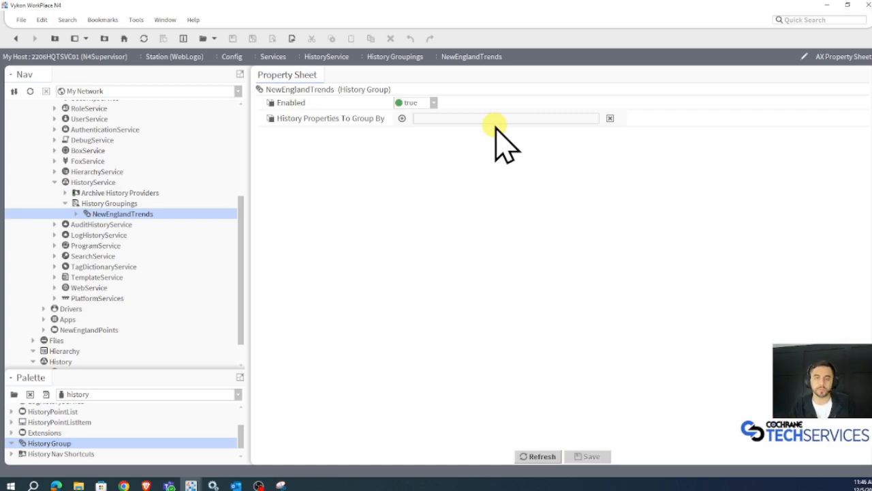
Enter NewEngland in NewEnglandTrends' History Properties To Group By field
{"action": "type", "text": "NewEngland"}
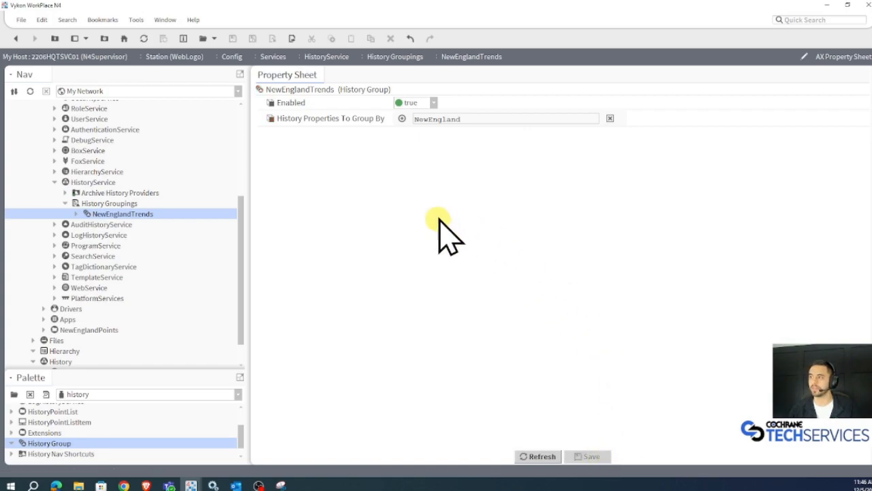
{"action": "triple_click", "coordinate": [504, 119]}
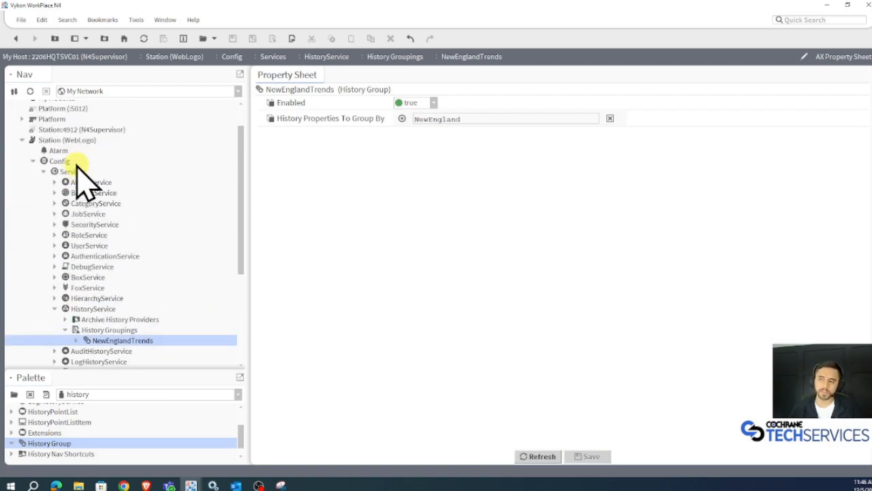
Show the Metadata Browser view for the station's Config component
{"action": "right_click", "coordinate": [60, 160]}
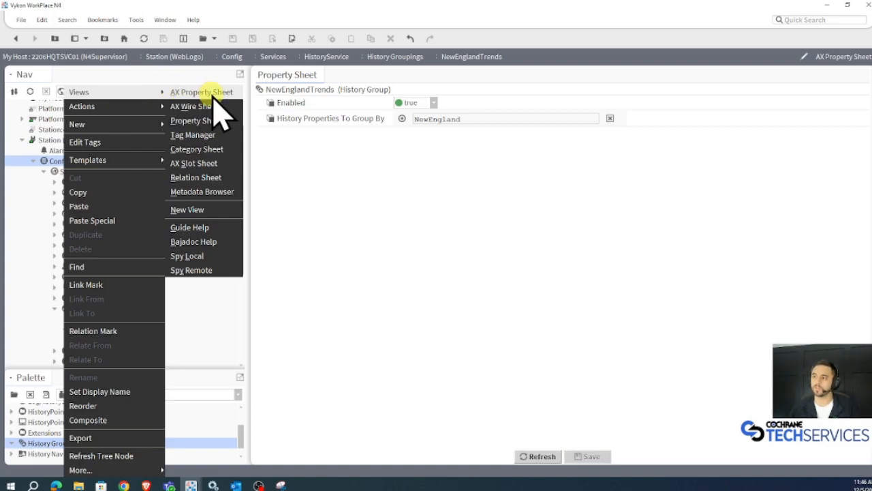
{"action": "mouse_move", "coordinate": [198, 192]}
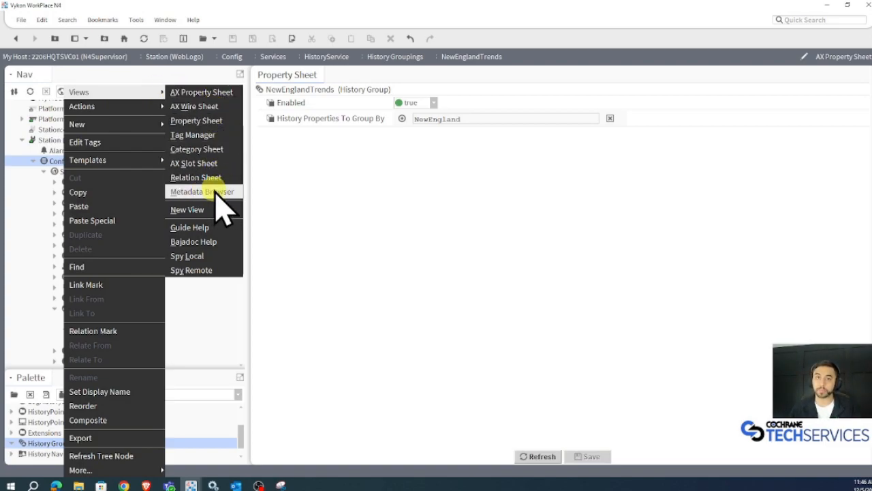
{"action": "left_click", "coordinate": [199, 191]}
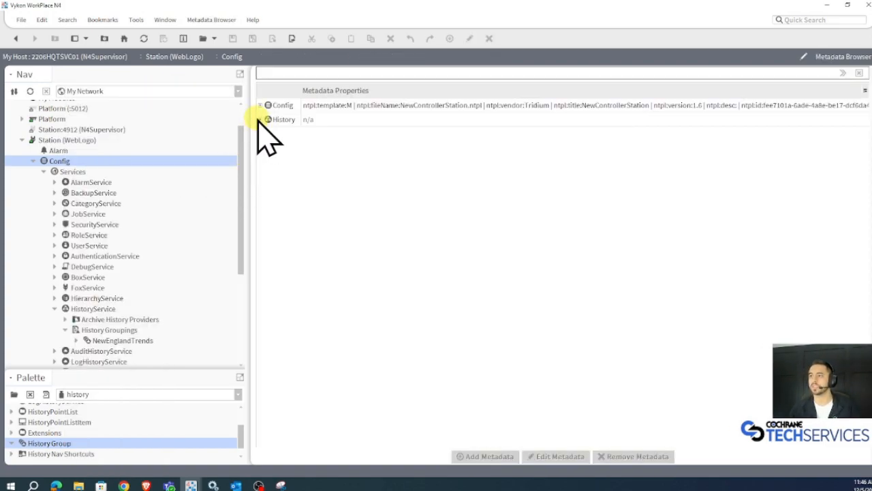
Expand History down to WebLogo and select the BooleanWritable and EnumWritable histories
{"action": "left_click", "coordinate": [266, 120]}
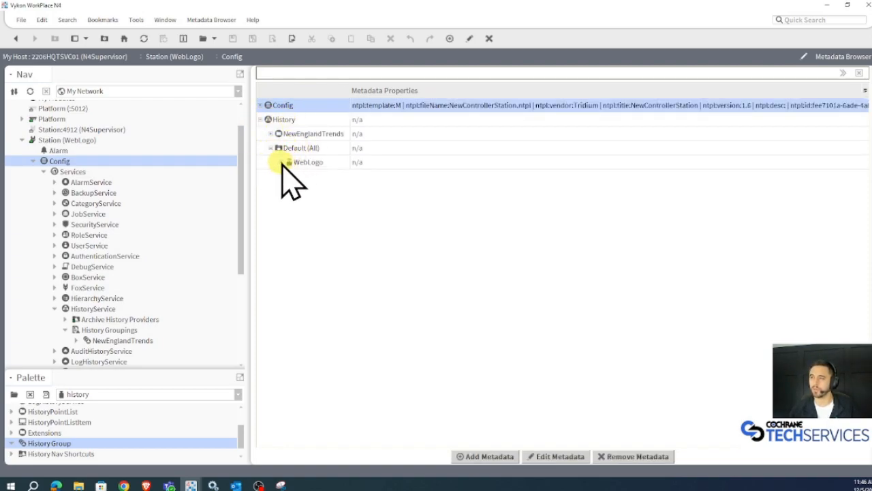
{"action": "left_click", "coordinate": [285, 162]}
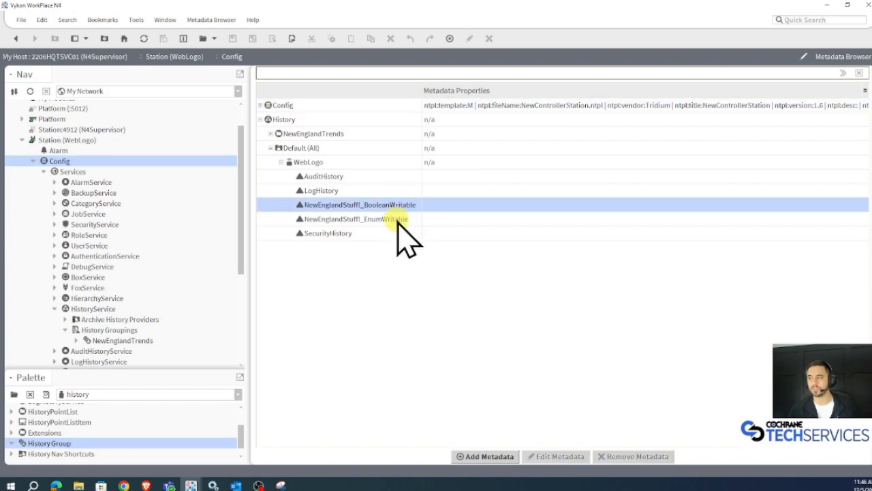
{"action": "left_click", "coordinate": [354, 219]}
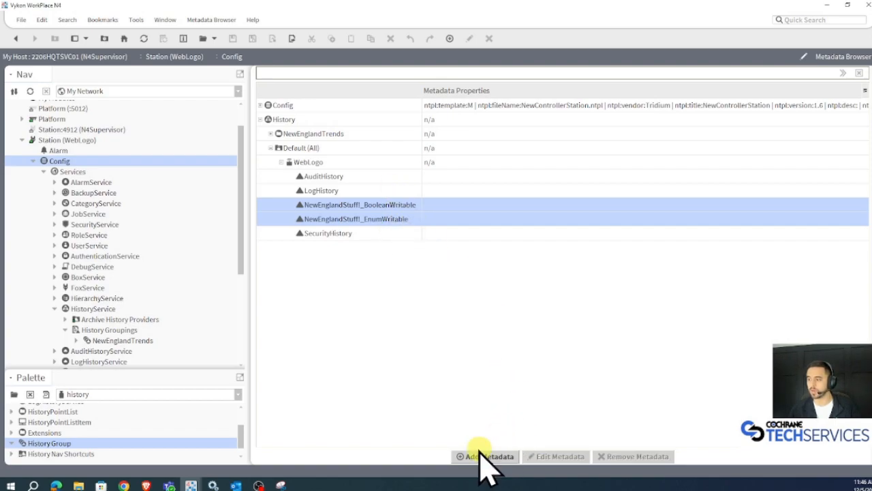
Add String metadata NewEngland with value Boston to both writable histories
{"action": "left_click", "coordinate": [485, 456]}
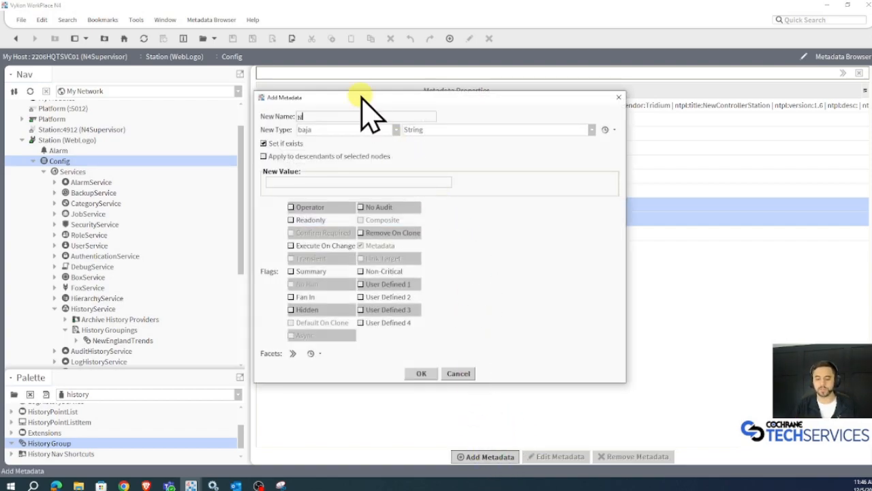
{"action": "type", "text": "NewEngland"}
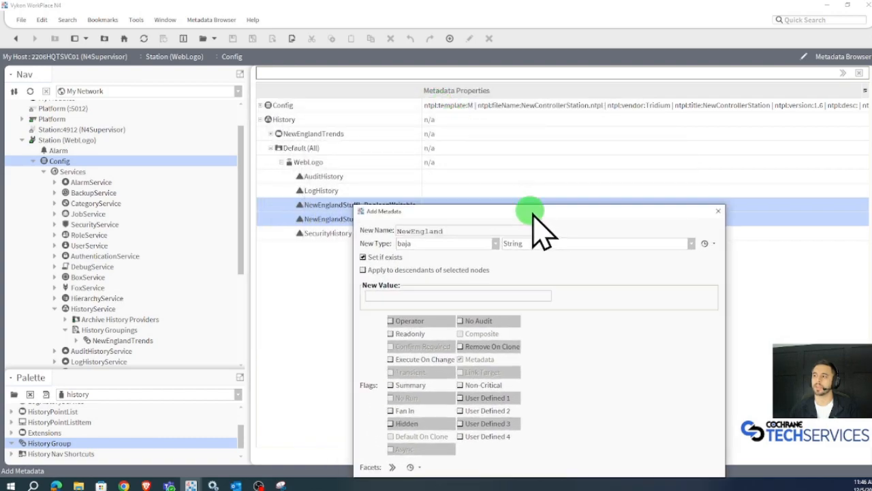
{"action": "left_click_drag", "start_coordinate": [531, 212], "coordinate": [567, 273]}
{"action": "type", "text": "Boston"}
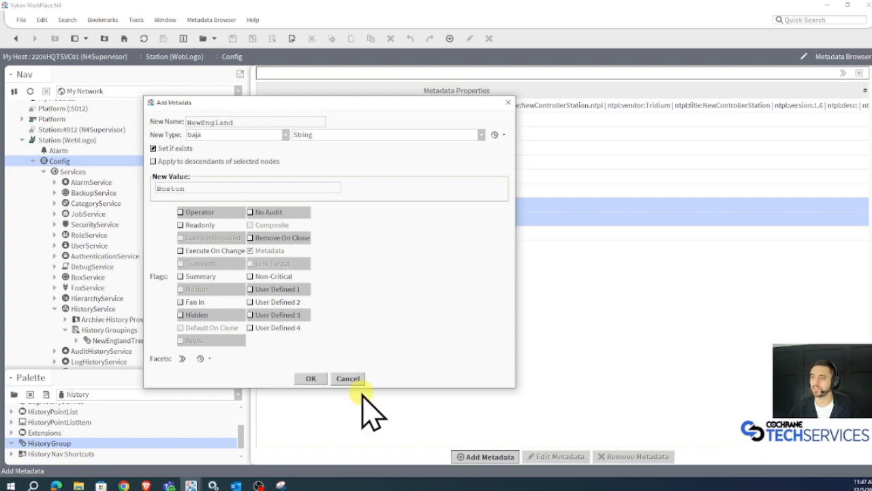
{"action": "left_click", "coordinate": [310, 378]}
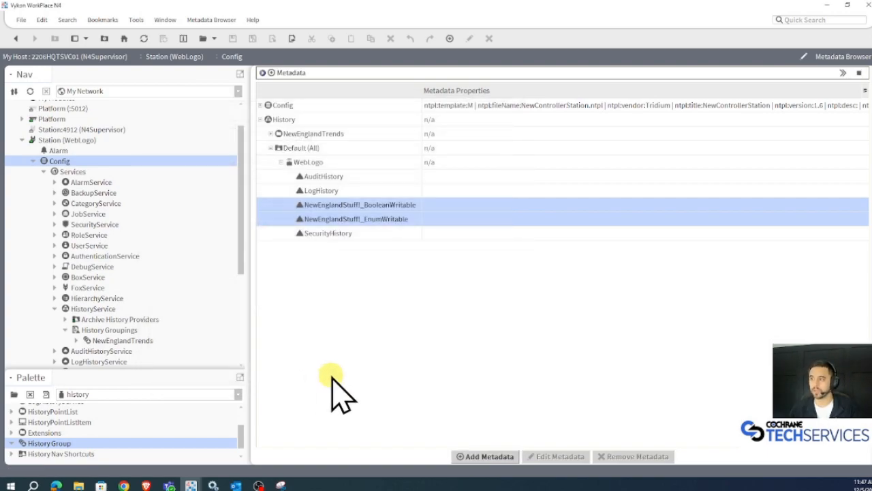